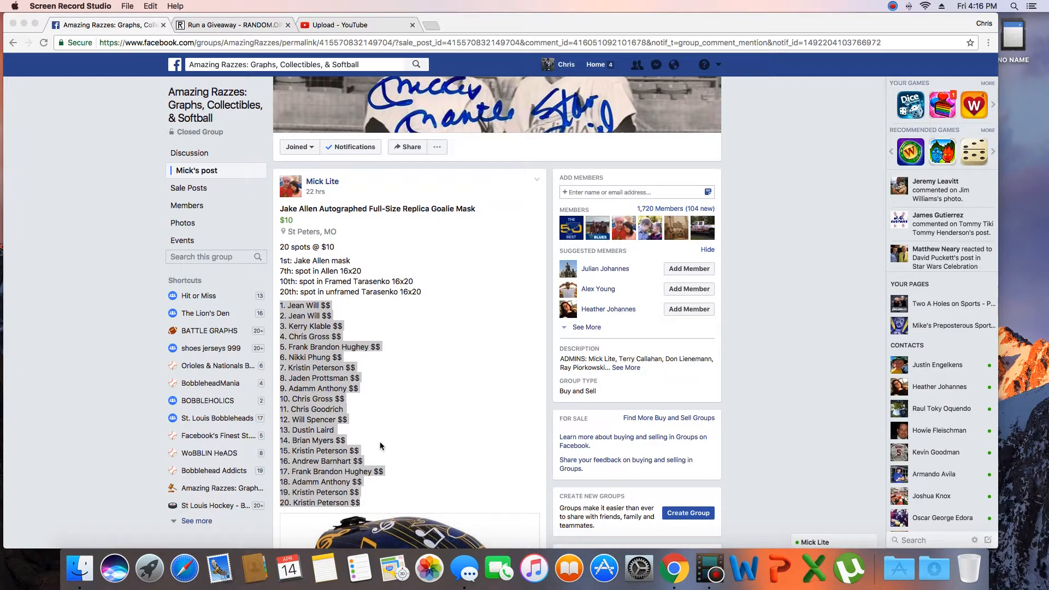
{"action": "mouse_move", "coordinate": [471, 367]}
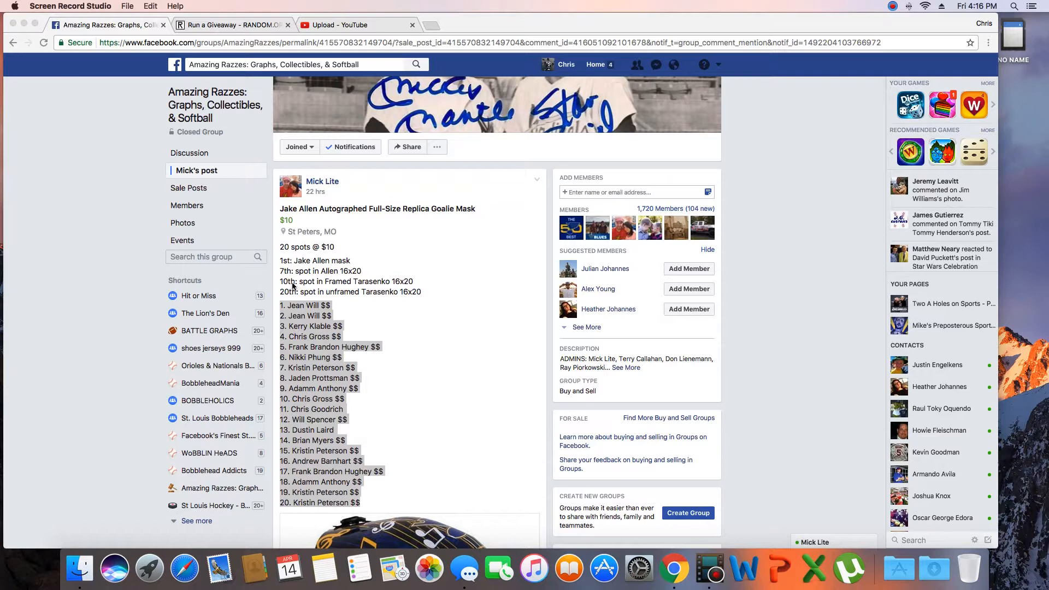
{"action": "mouse_move", "coordinate": [277, 299]}
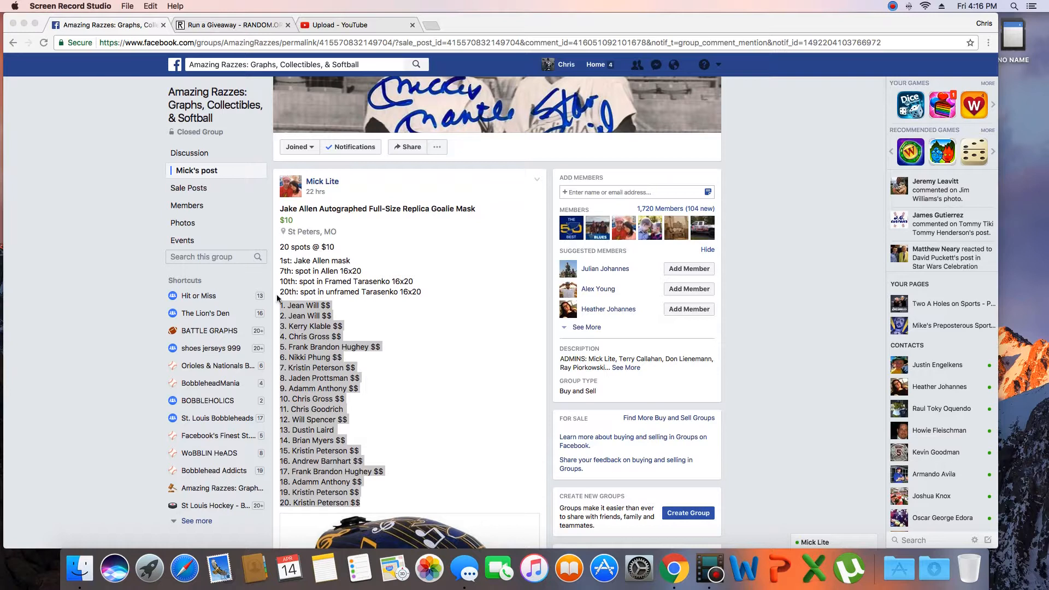
Step: Scroll past the raffle post's 20-entry list down to the comment box
{"action": "scroll", "scroll_direction": "down", "scroll_amount": 3}
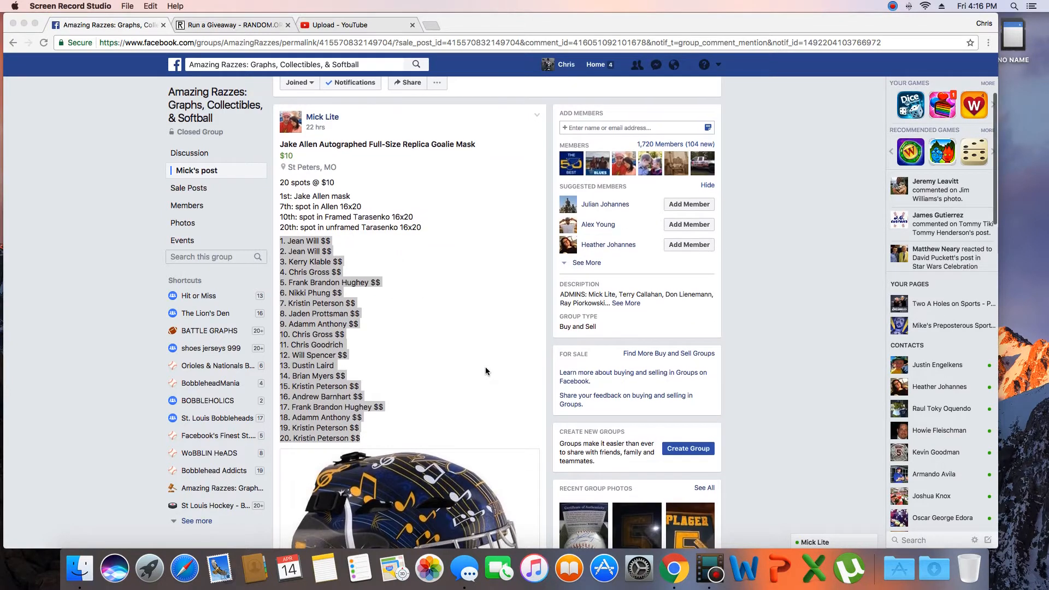
{"action": "scroll", "scroll_direction": "down", "scroll_amount": 3}
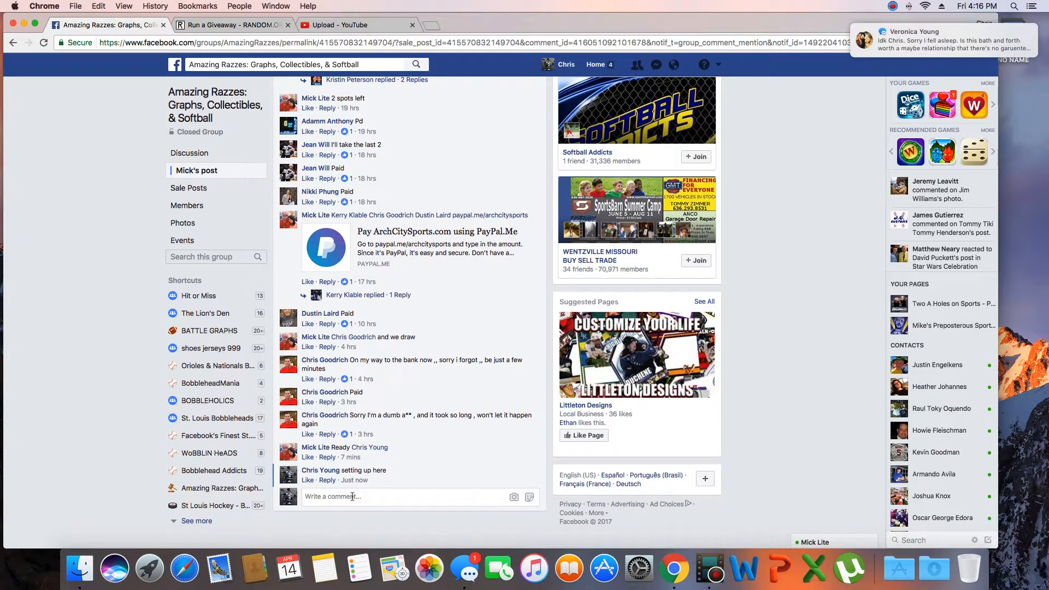
Step: Comment 'Live' on the Facebook raffle post
{"action": "left_click", "coordinate": [352, 496]}
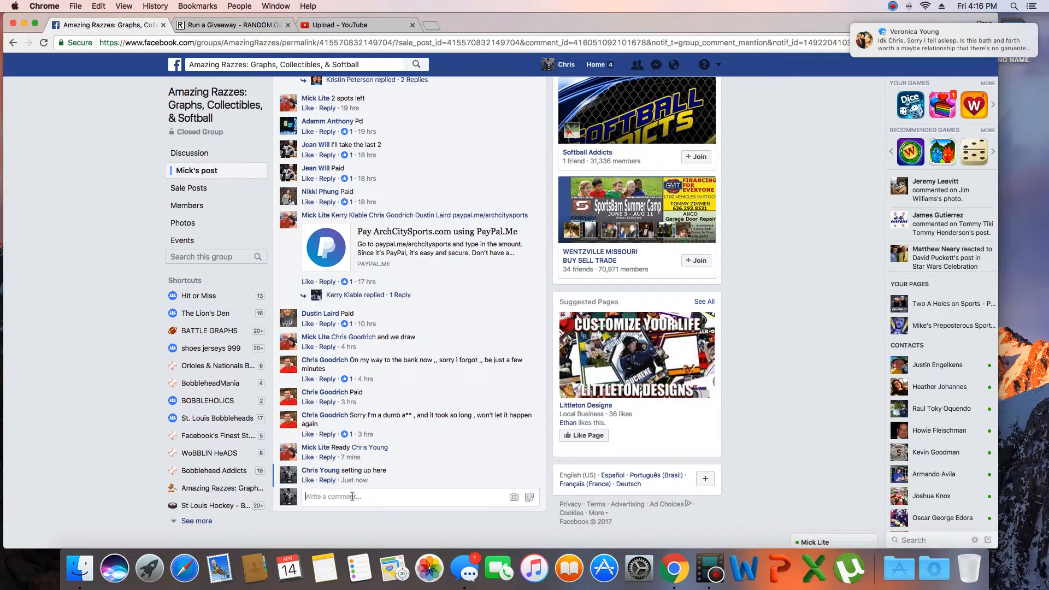
{"action": "type", "text": "Live"}
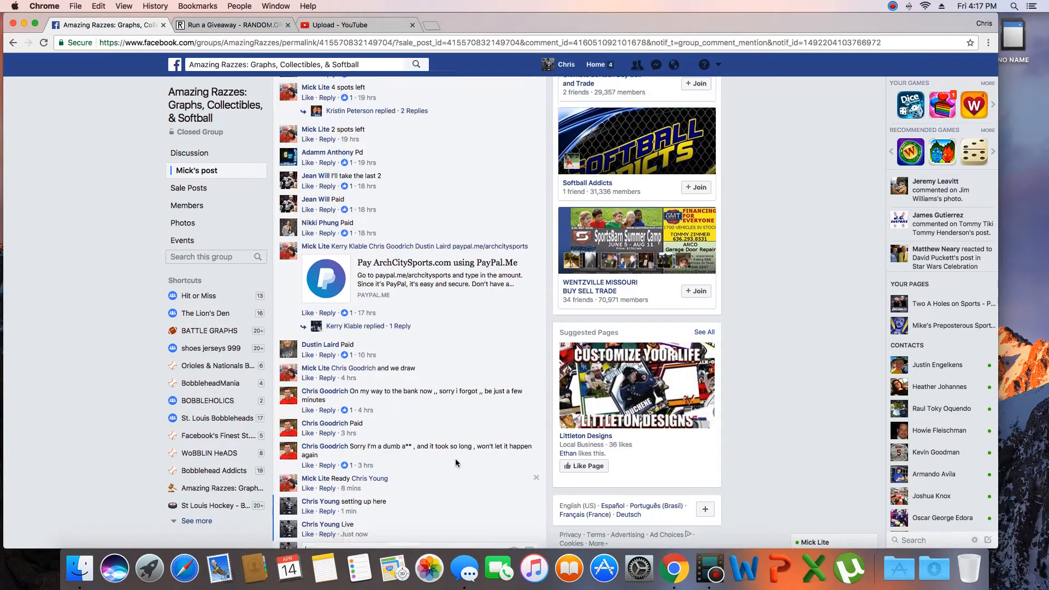
{"action": "scroll", "scroll_direction": "down", "scroll_amount": 3}
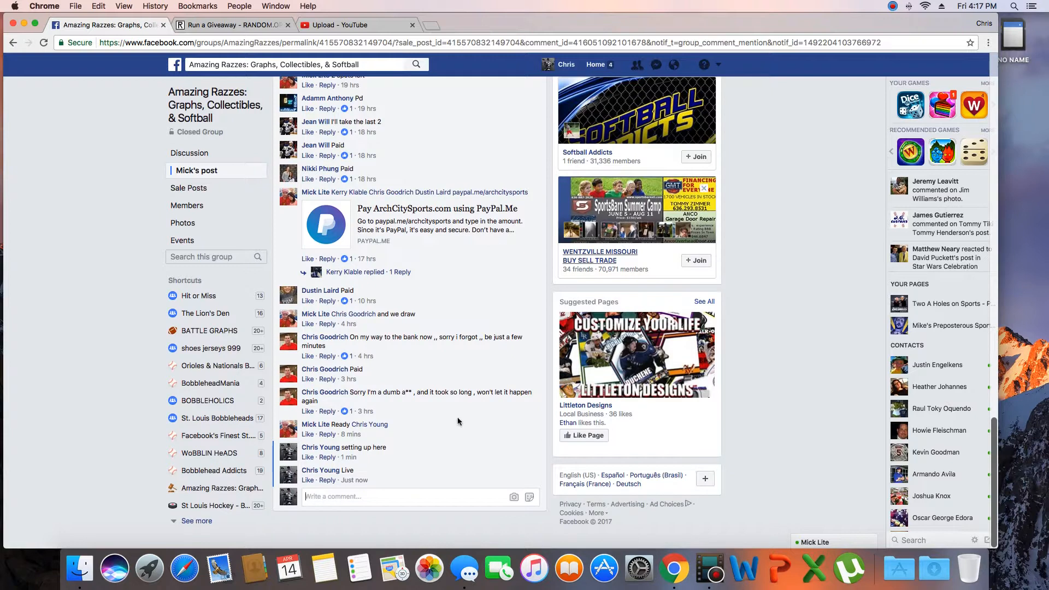
{"action": "mouse_move", "coordinate": [353, 480]}
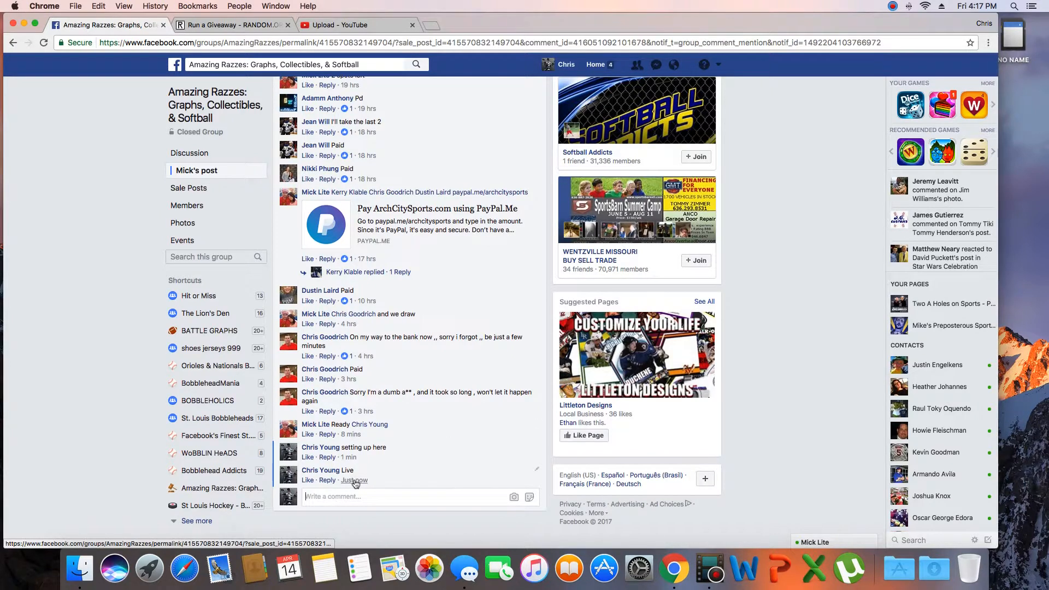
{"action": "mouse_move", "coordinate": [354, 480]}
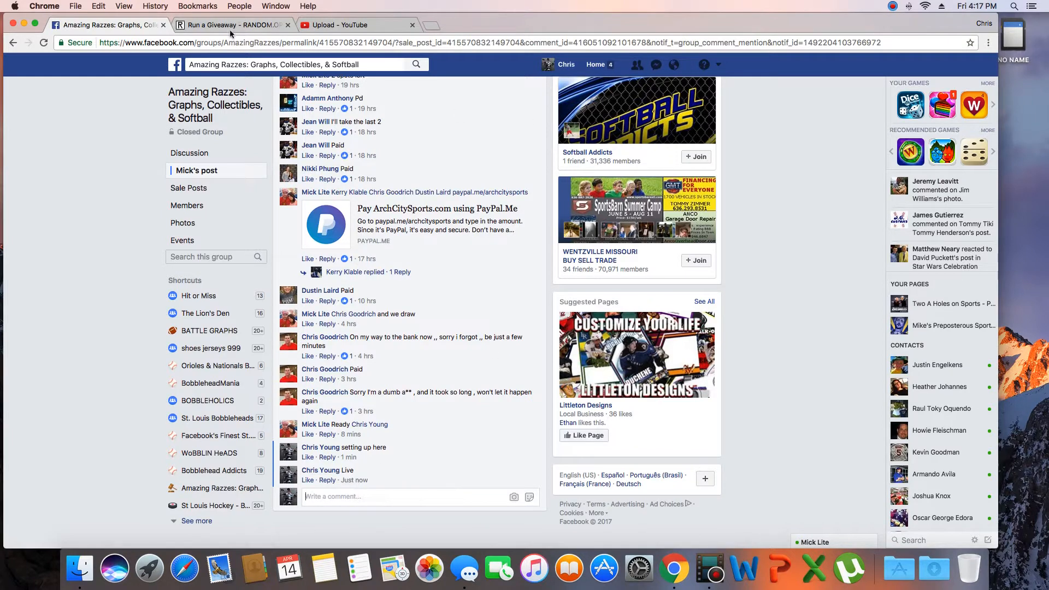
Step: Roll 2d6 on RANDOM.ORG to set 12 total rounds, then begin the 20-entry giveaway
{"action": "left_click", "coordinate": [230, 25]}
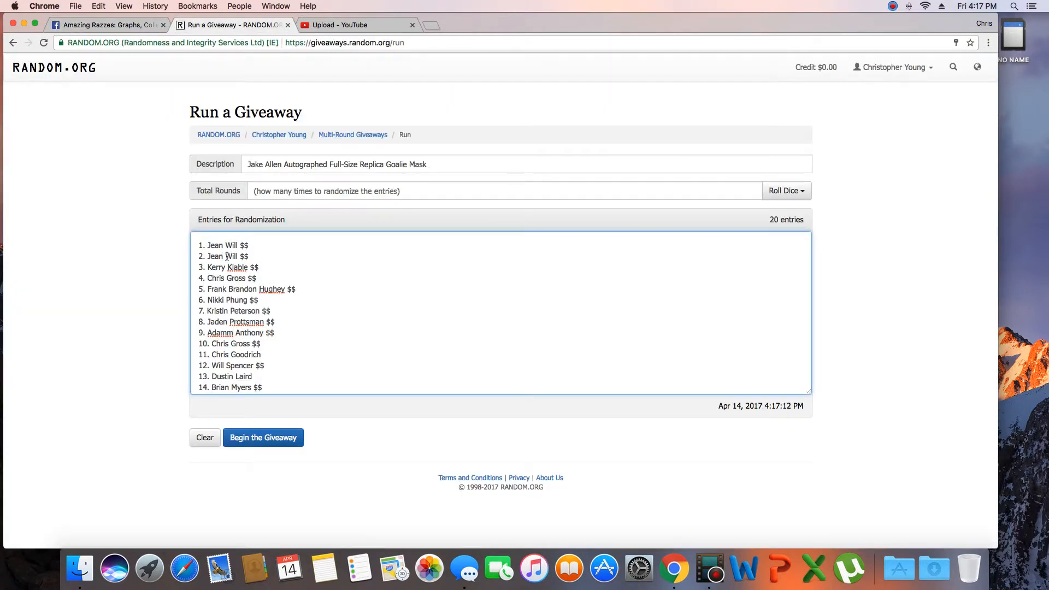
{"action": "scroll", "scroll_direction": "down", "scroll_amount": 3}
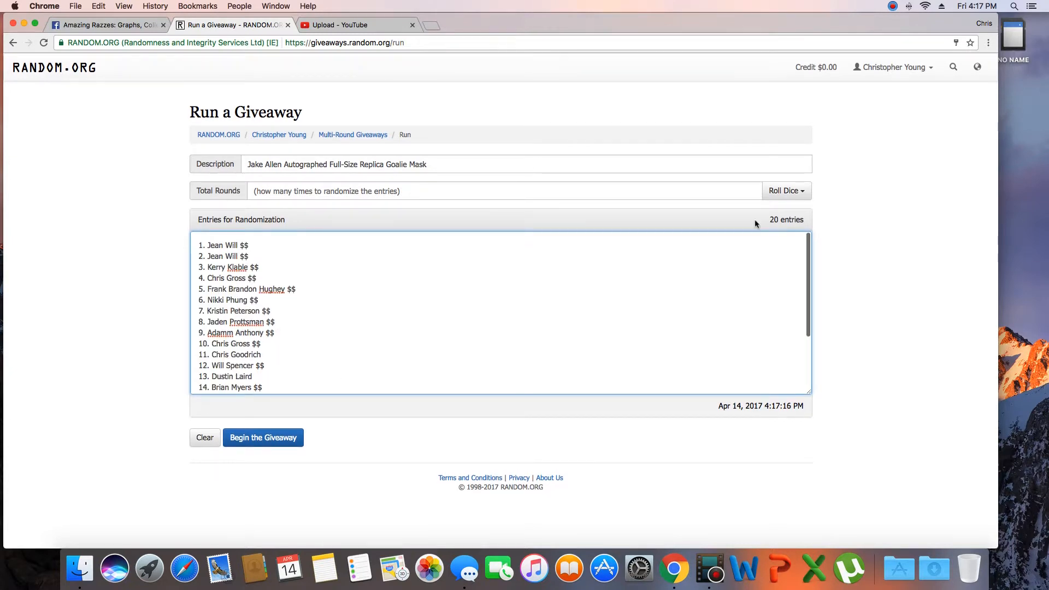
{"action": "left_click", "coordinate": [786, 191]}
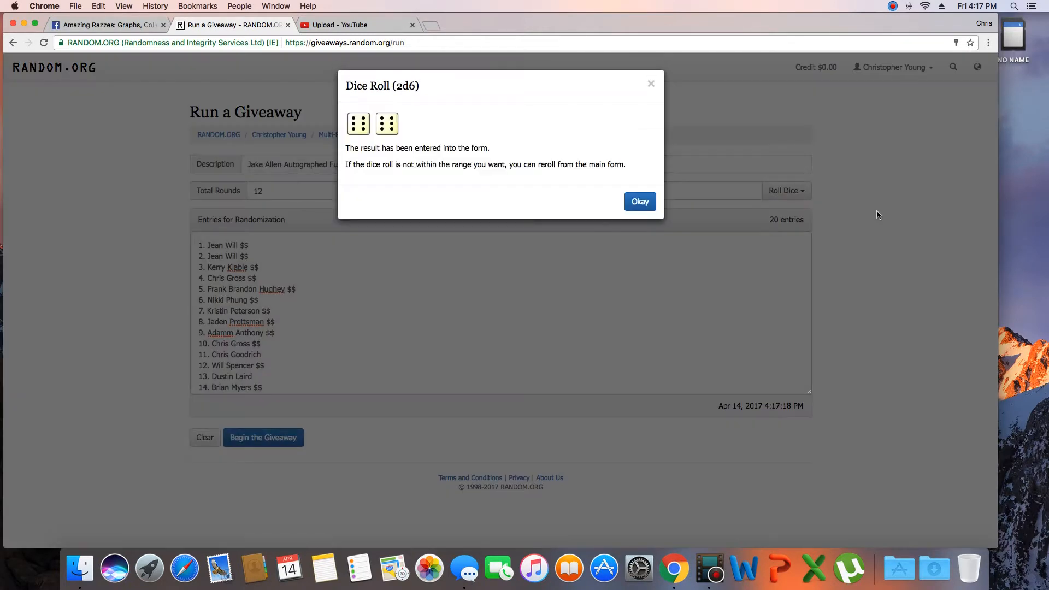
{"action": "left_click", "coordinate": [638, 201]}
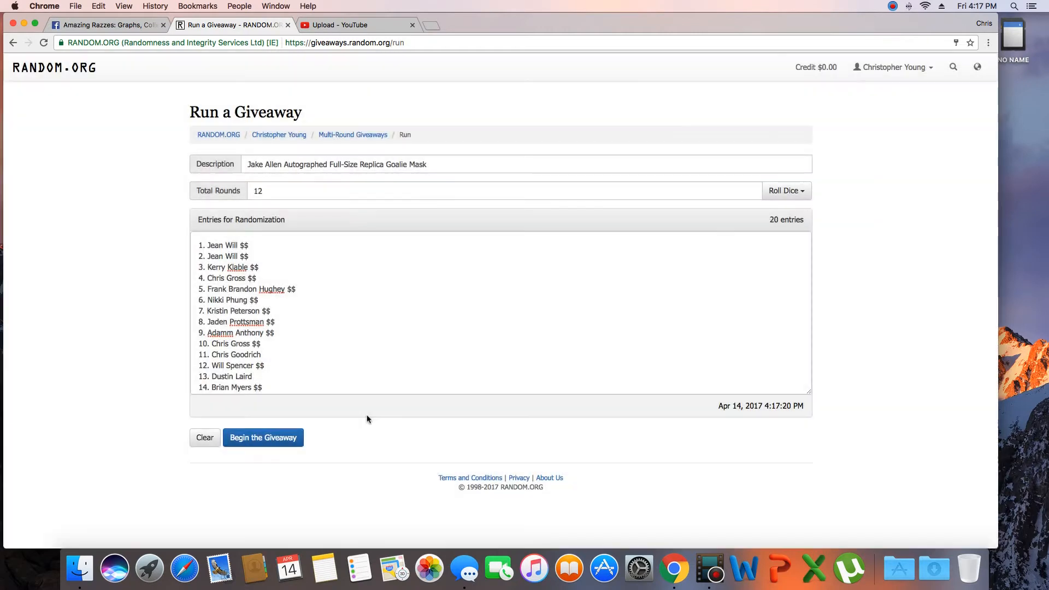
{"action": "left_click", "coordinate": [263, 437]}
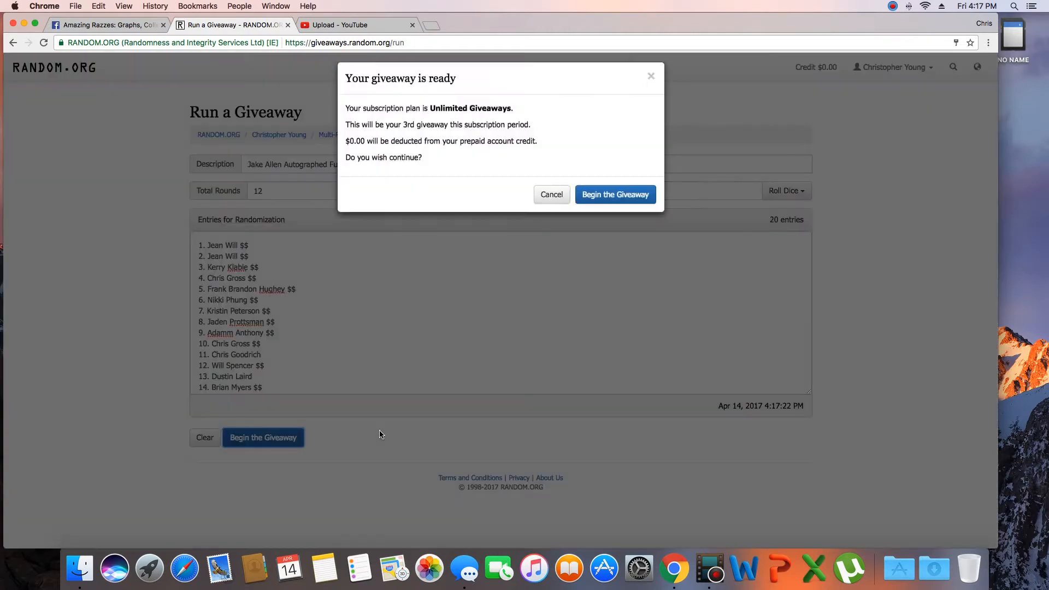
Step: Confirm the giveaway start and run the successive randomization rounds
{"action": "left_click", "coordinate": [614, 194]}
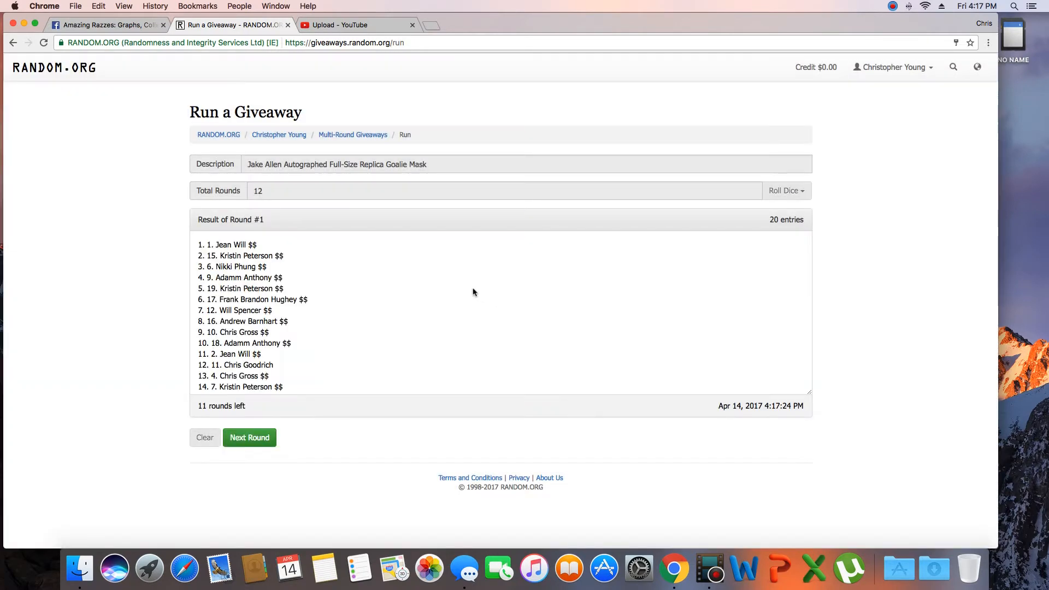
{"action": "left_click", "coordinate": [249, 437]}
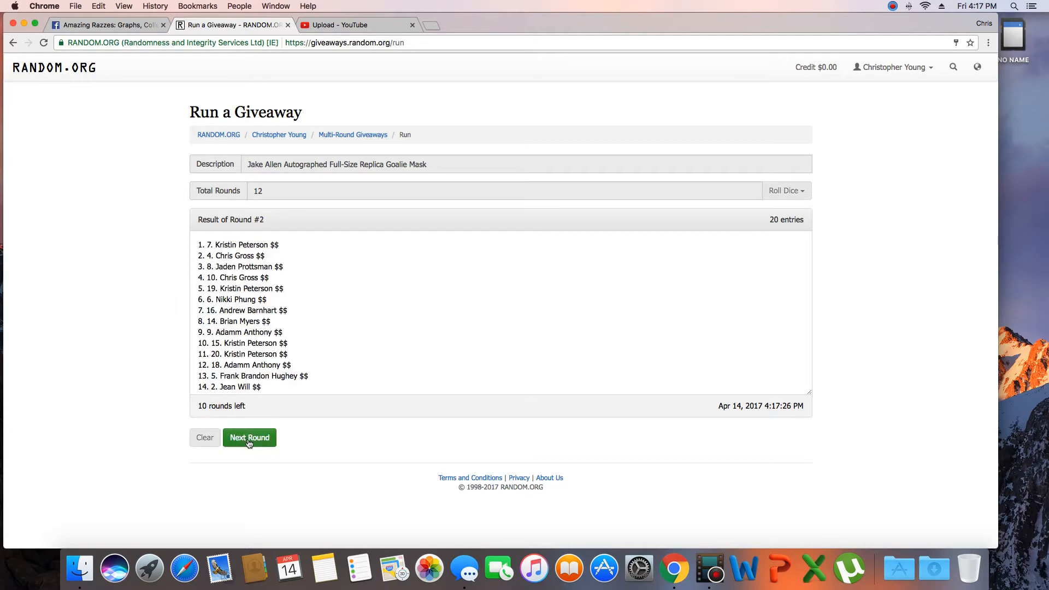
{"action": "left_click", "coordinate": [249, 437]}
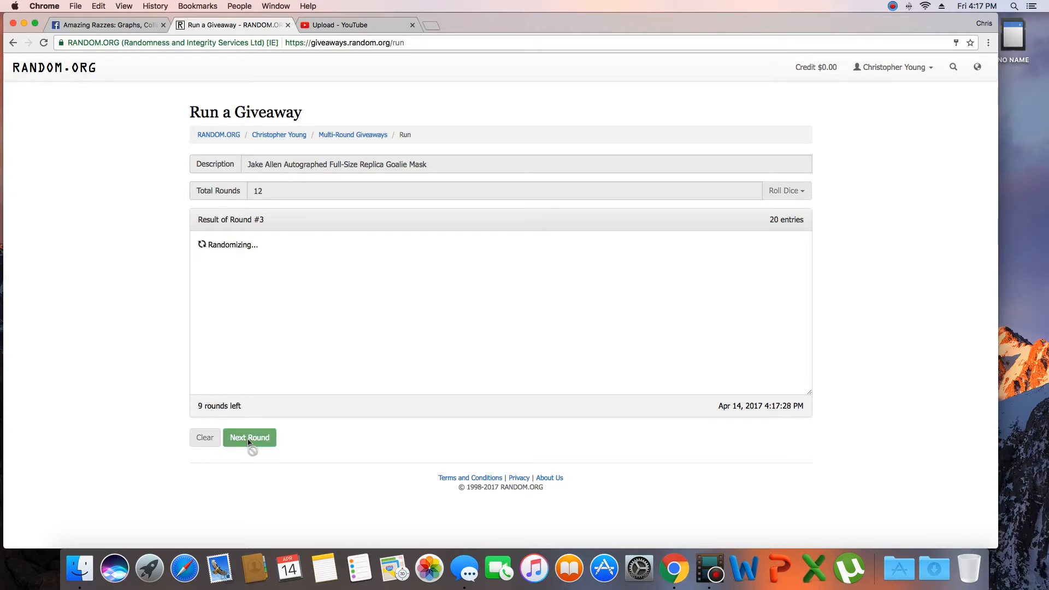
{"action": "left_click", "coordinate": [249, 437]}
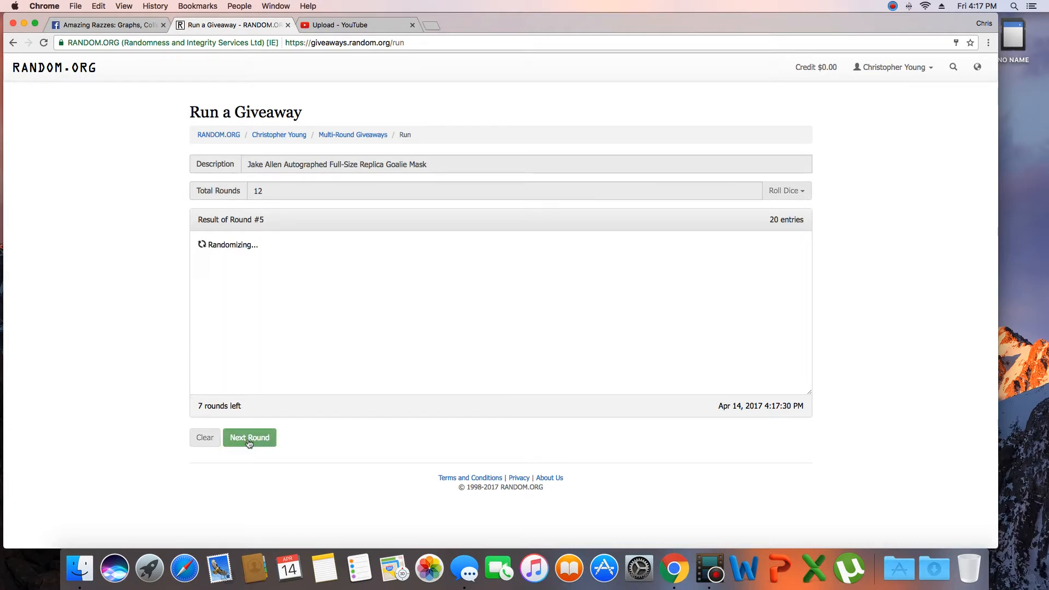
{"action": "left_click", "coordinate": [250, 437]}
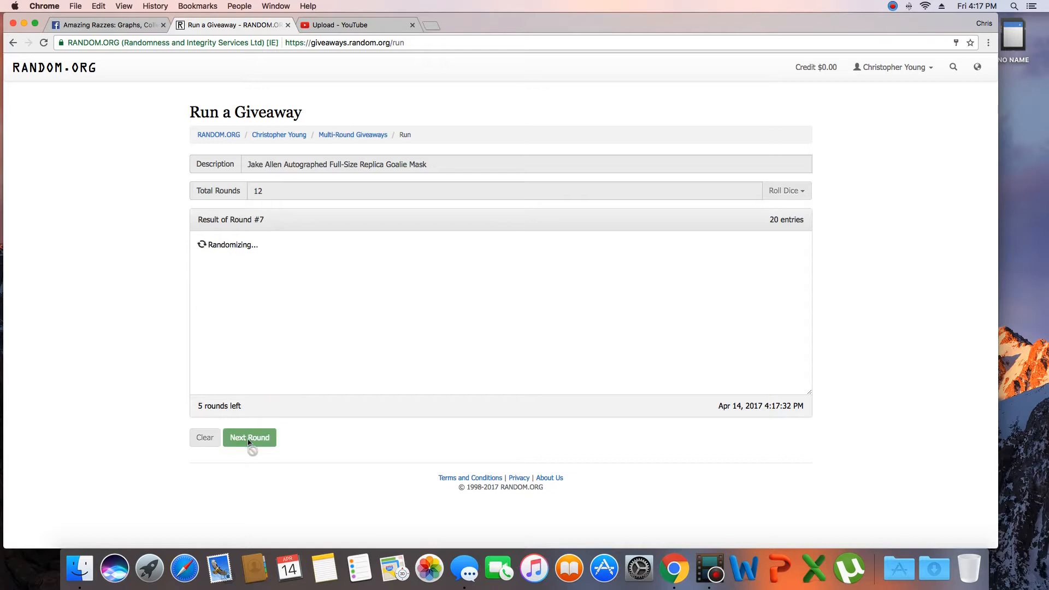
{"action": "left_click", "coordinate": [249, 437]}
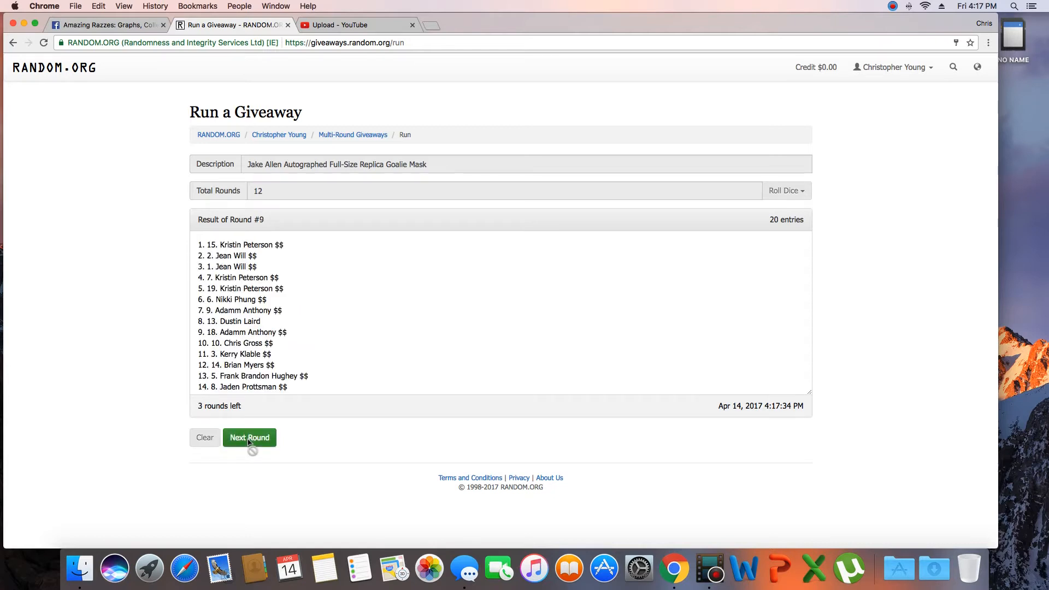
{"action": "left_click", "coordinate": [249, 437]}
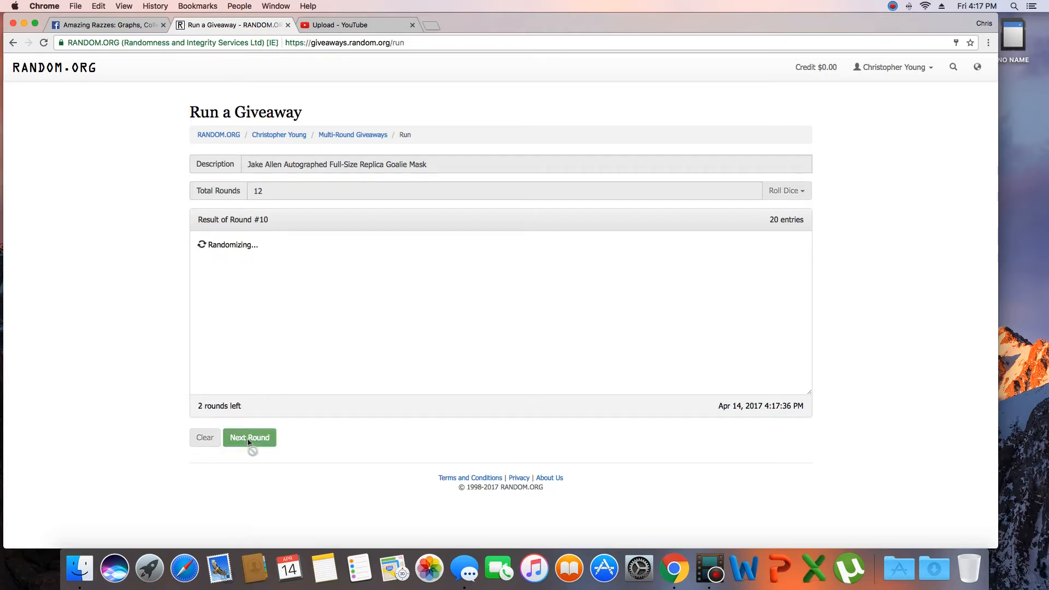
{"action": "left_click", "coordinate": [250, 437]}
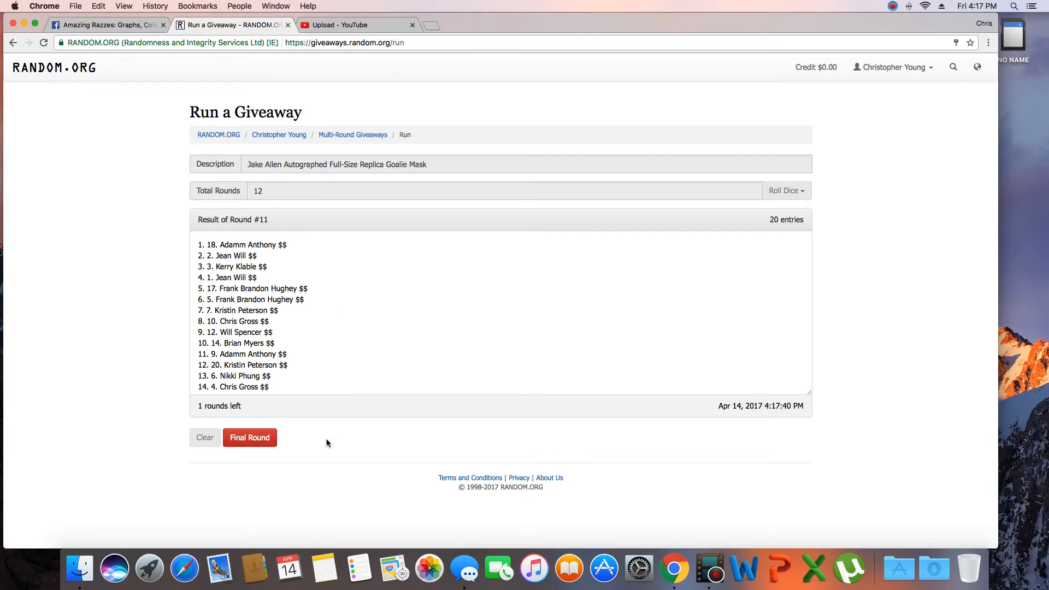
Step: Run the final round to reach Completed!, select the results, and return to Facebook
{"action": "left_click", "coordinate": [249, 437]}
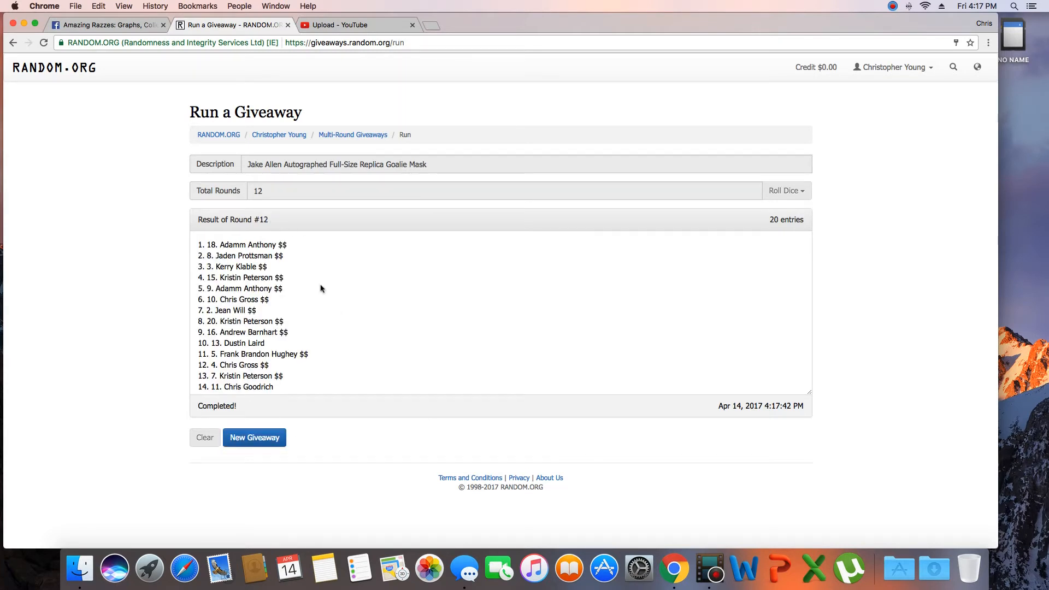
{"action": "triple_click", "coordinate": [242, 244]}
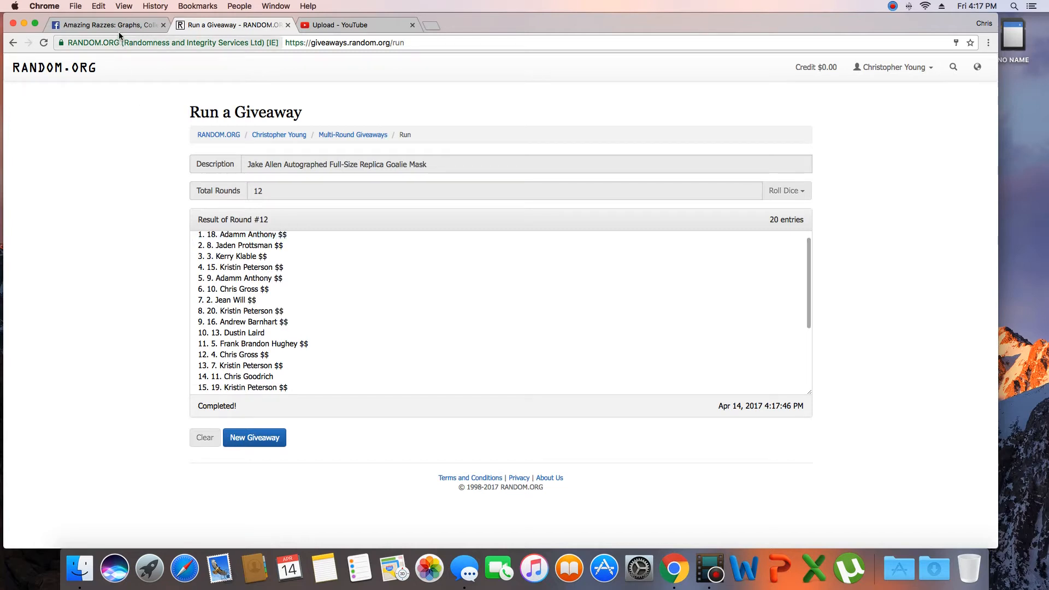
{"action": "left_click", "coordinate": [107, 25]}
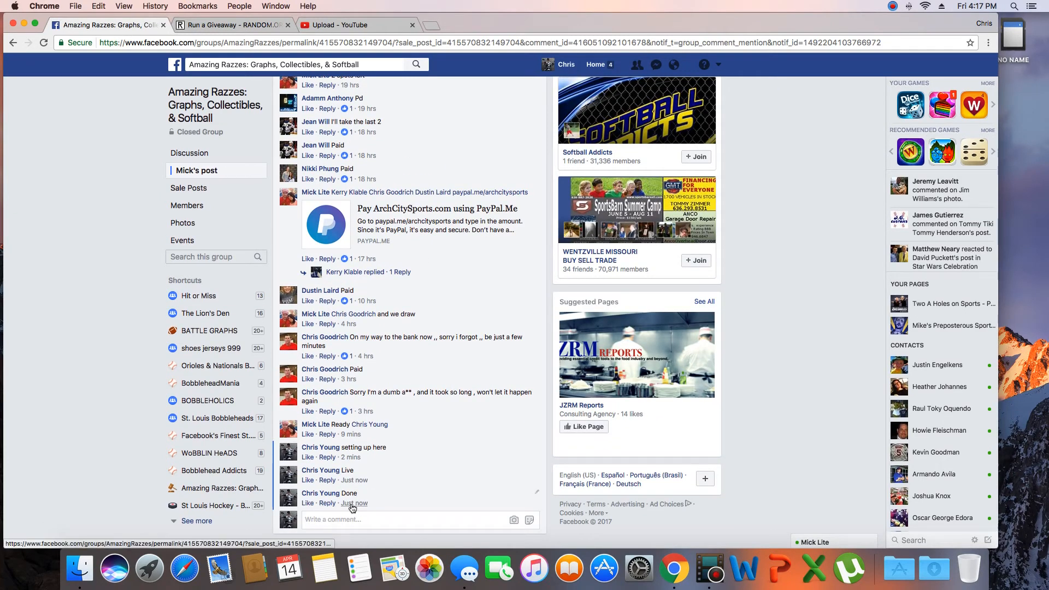
{"action": "mouse_move", "coordinate": [355, 503]}
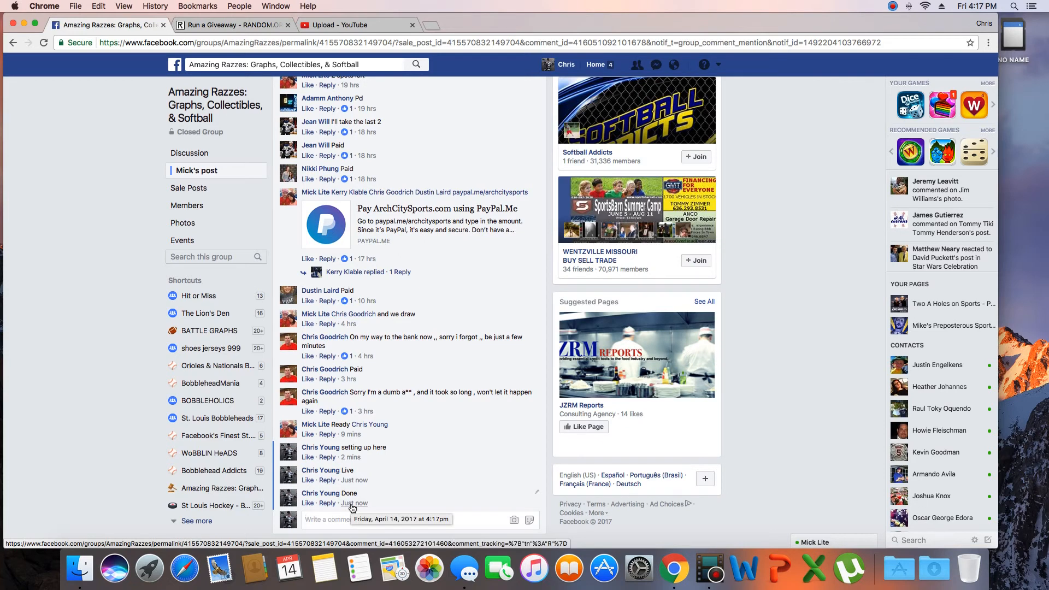